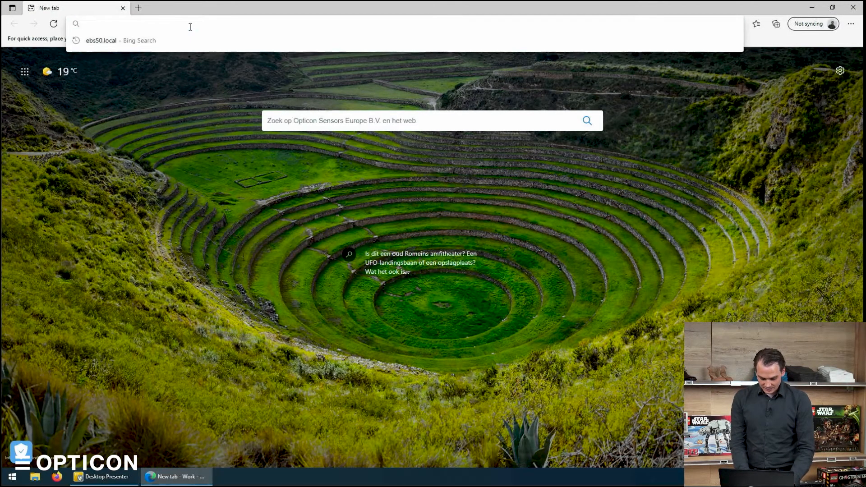
type("https://ebs50.local/Account/login?refController=Home&refAction=Index")
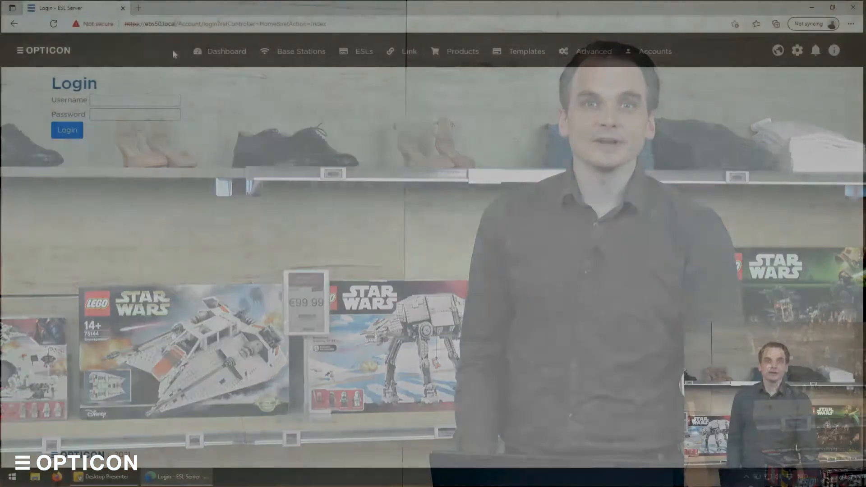
Log in with the saved admin credentials to reach the dashboard with all statuses OK
left_click(135, 101)
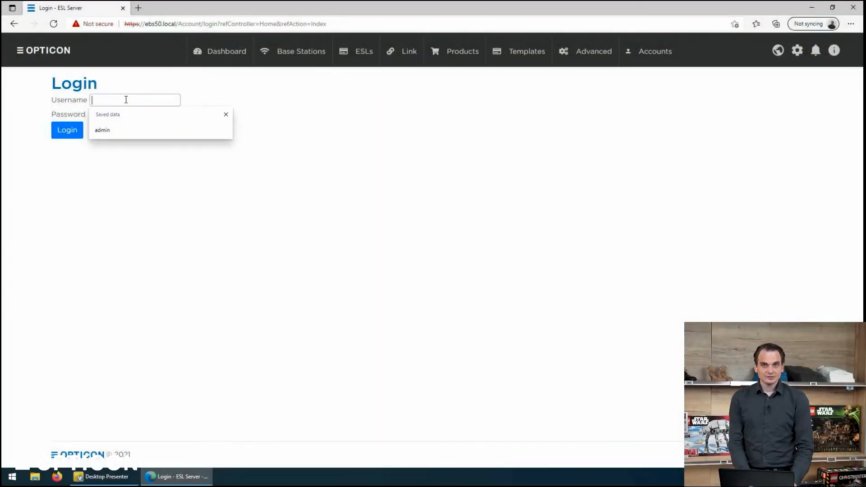
left_click(102, 130)
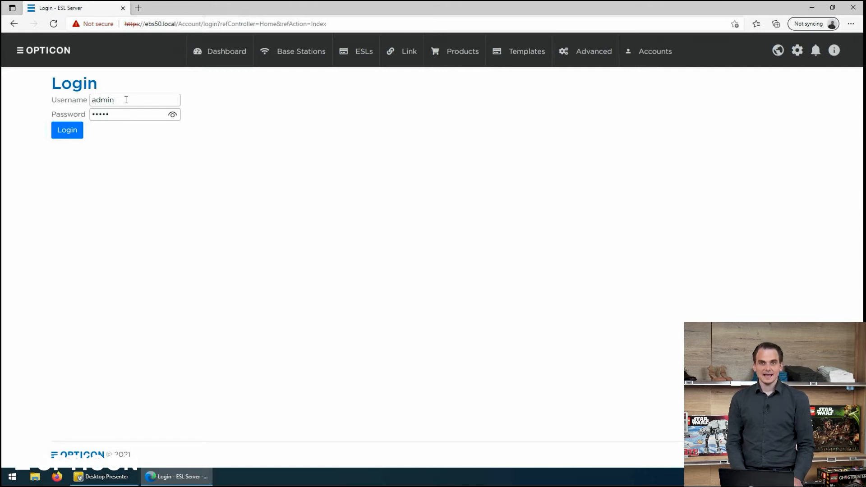
left_click(67, 130)
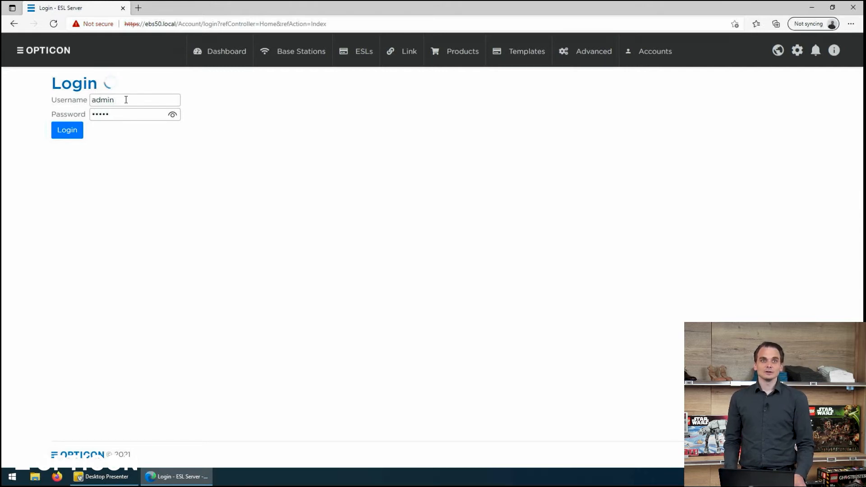
left_click(67, 130)
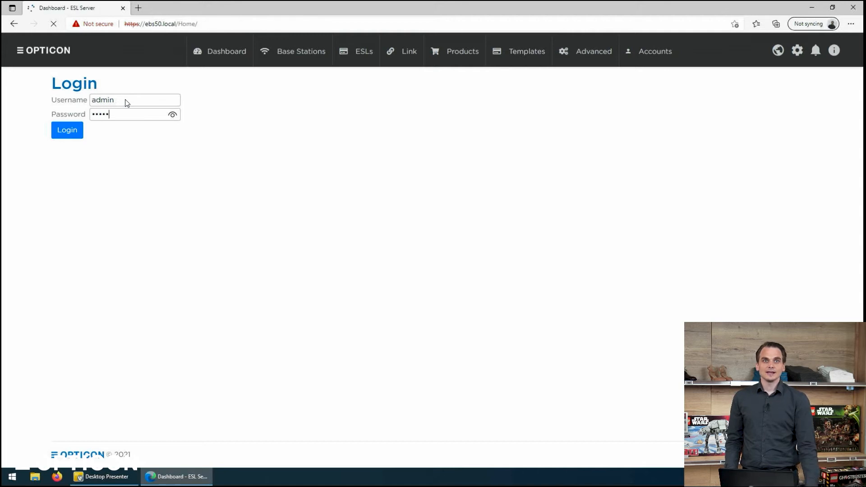
left_click(67, 130)
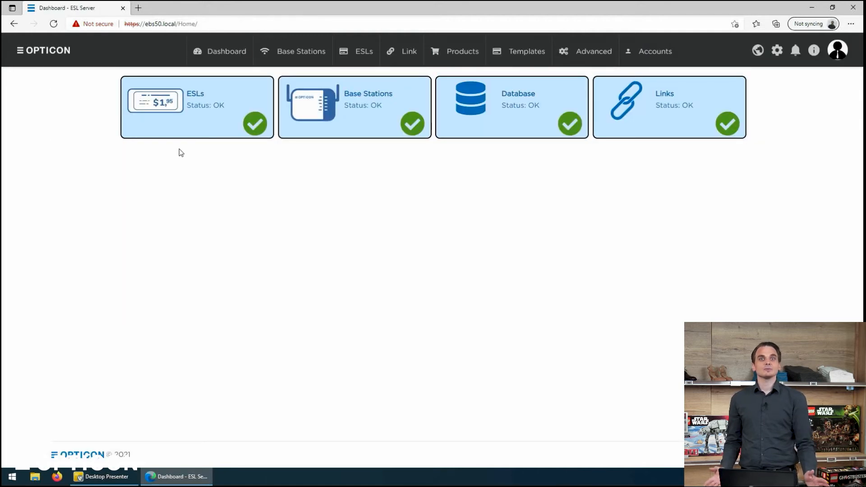
mouse_move(205, 135)
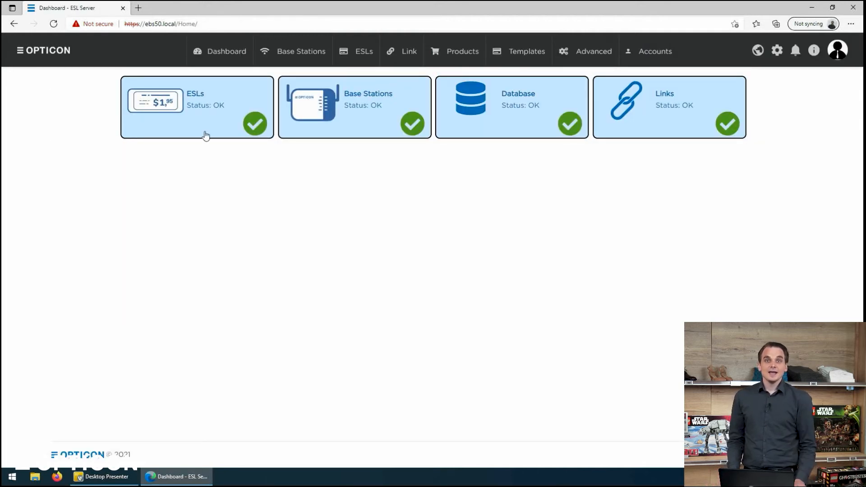